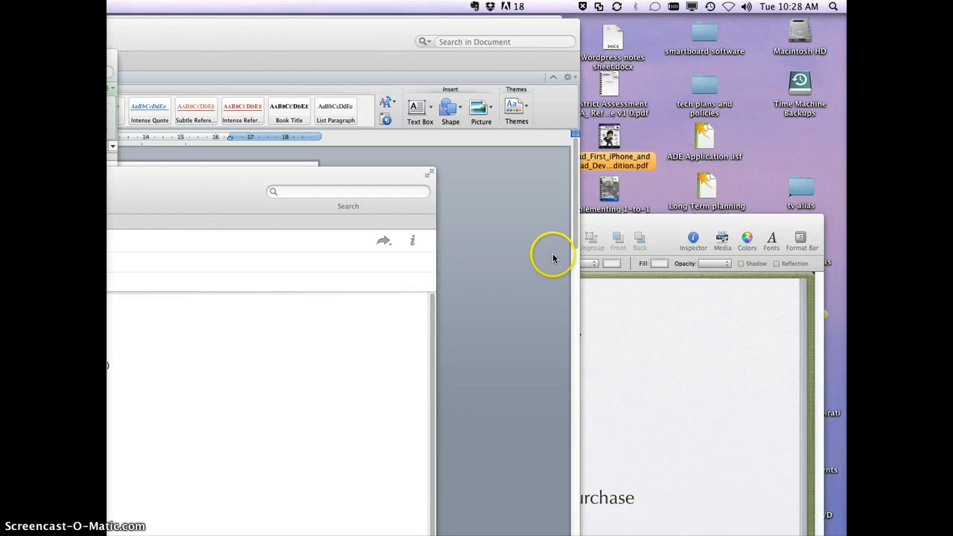
pyautogui.moveTo(546, 246)
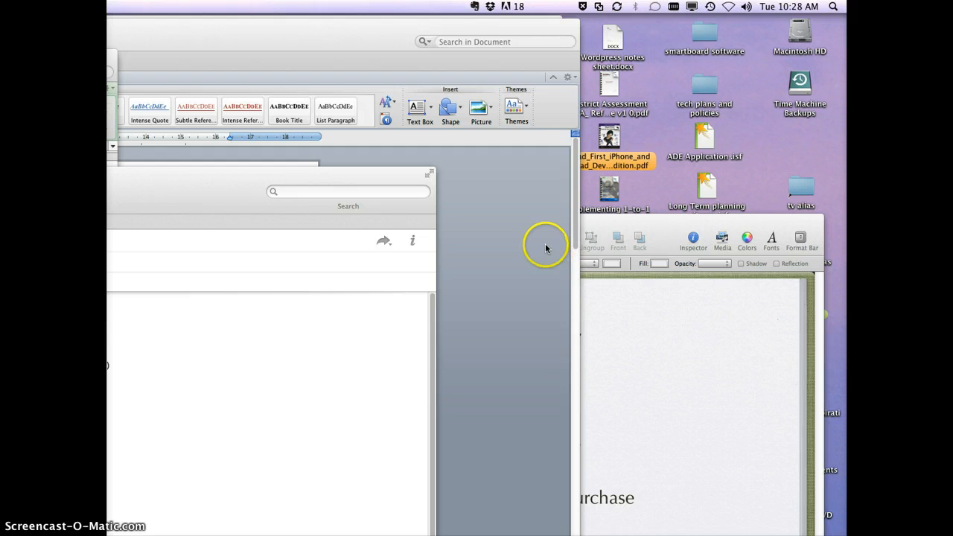
pyautogui.moveTo(531, 196)
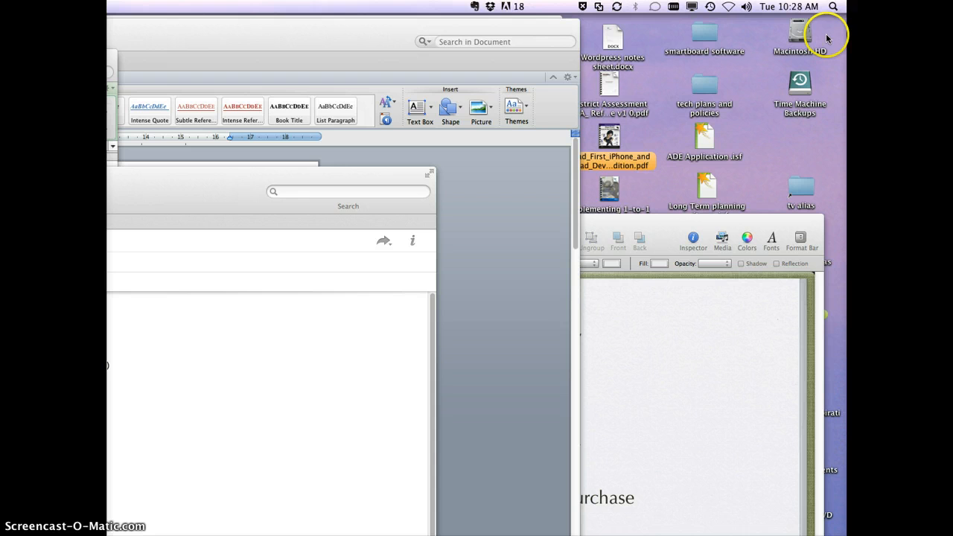
pyautogui.click(834, 6)
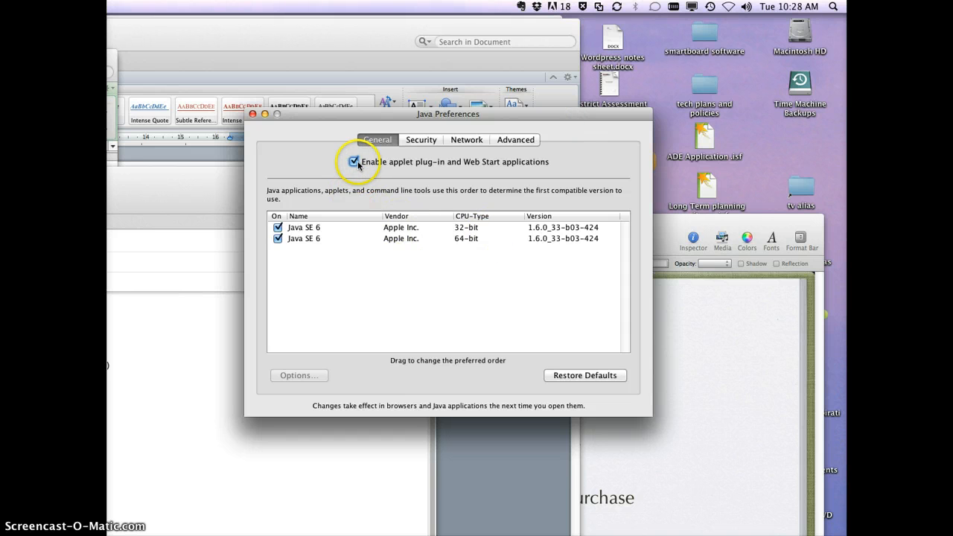
pyautogui.click(354, 161)
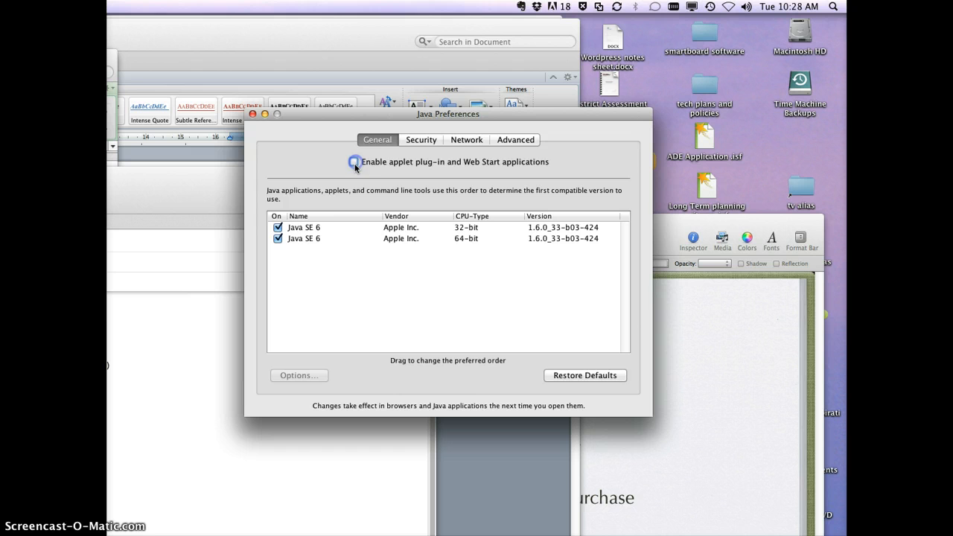
pyautogui.click(354, 162)
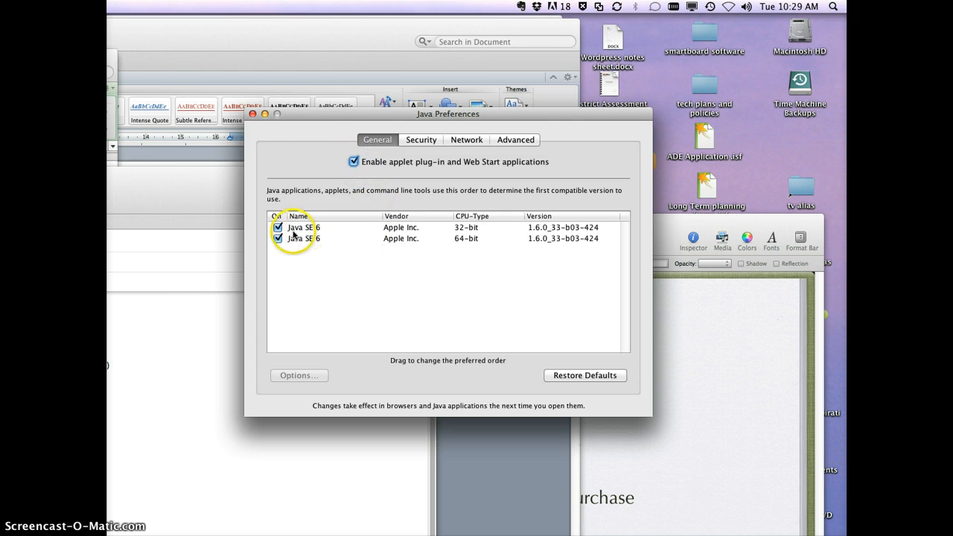
pyautogui.moveTo(313, 270)
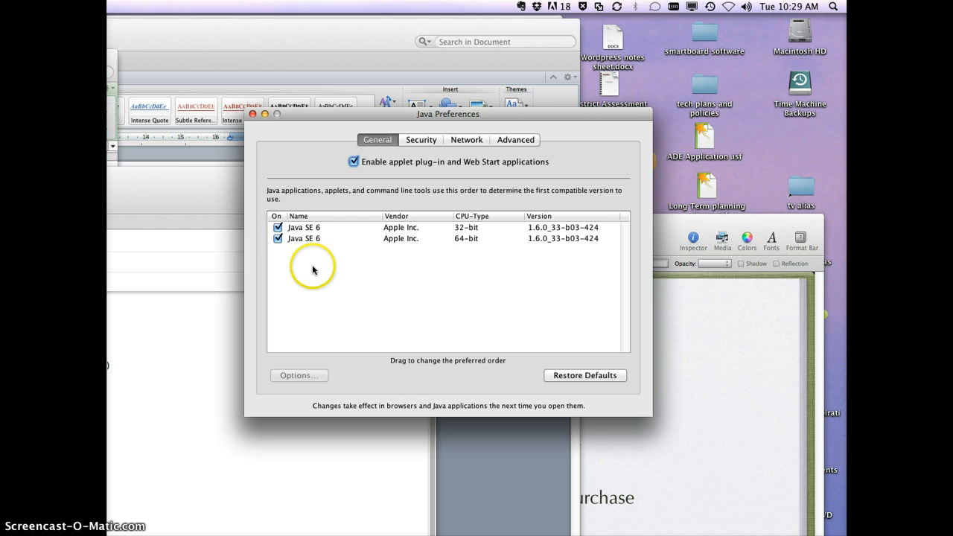
pyautogui.moveTo(367, 257)
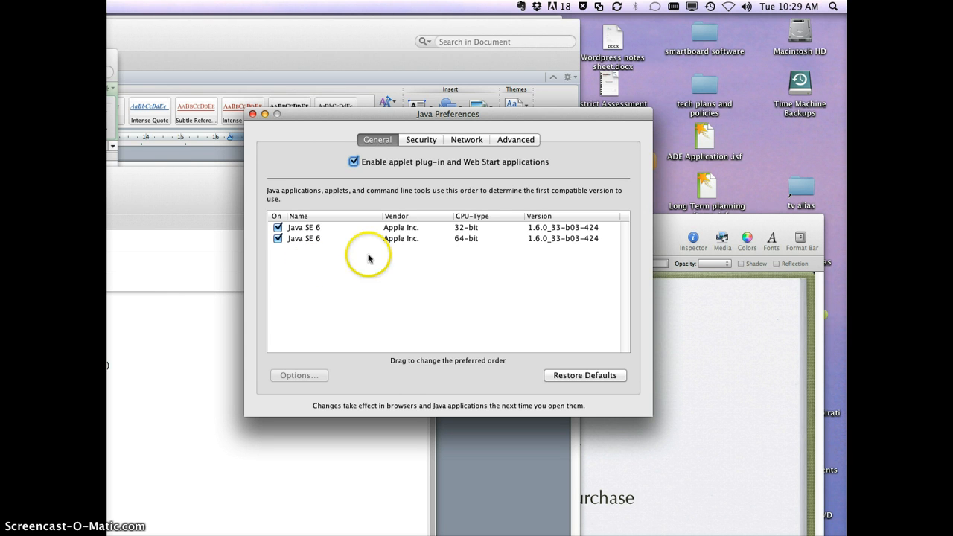
pyautogui.moveTo(461, 234)
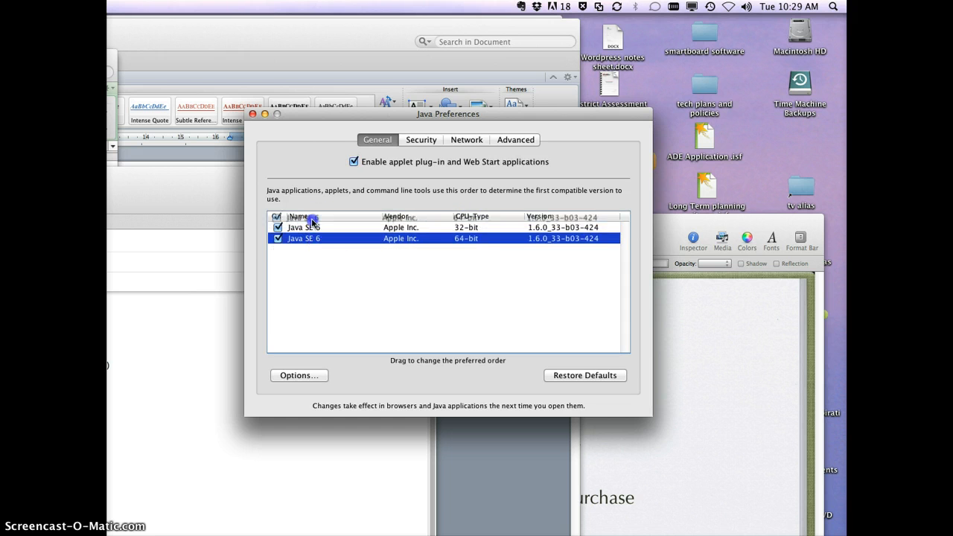
pyautogui.moveTo(304, 238); pyautogui.dragTo(304, 224)
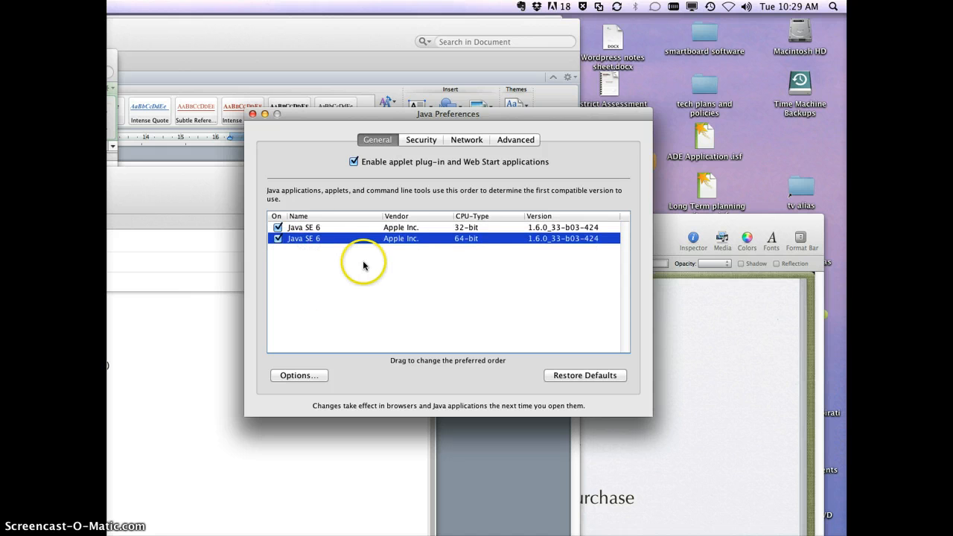
pyautogui.moveTo(313, 201)
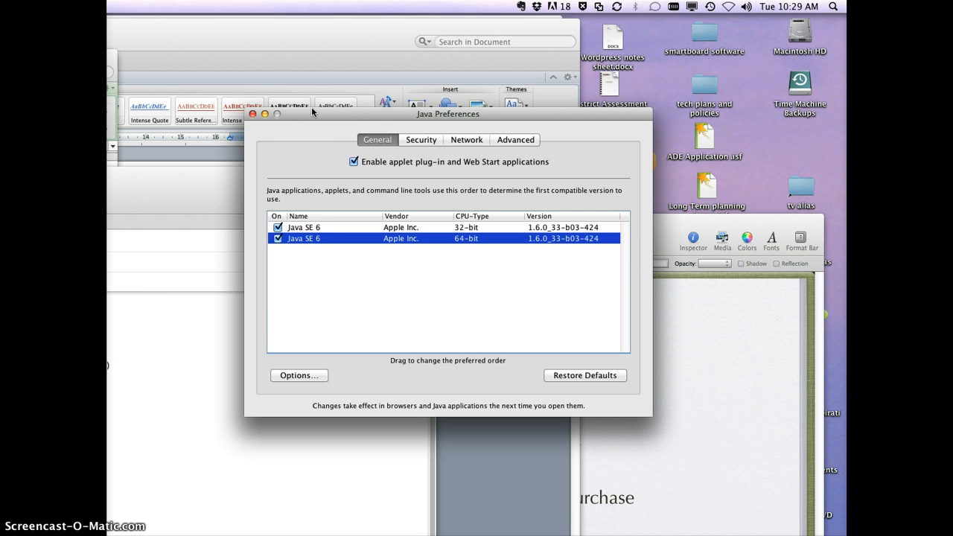
pyautogui.moveTo(322, 121)
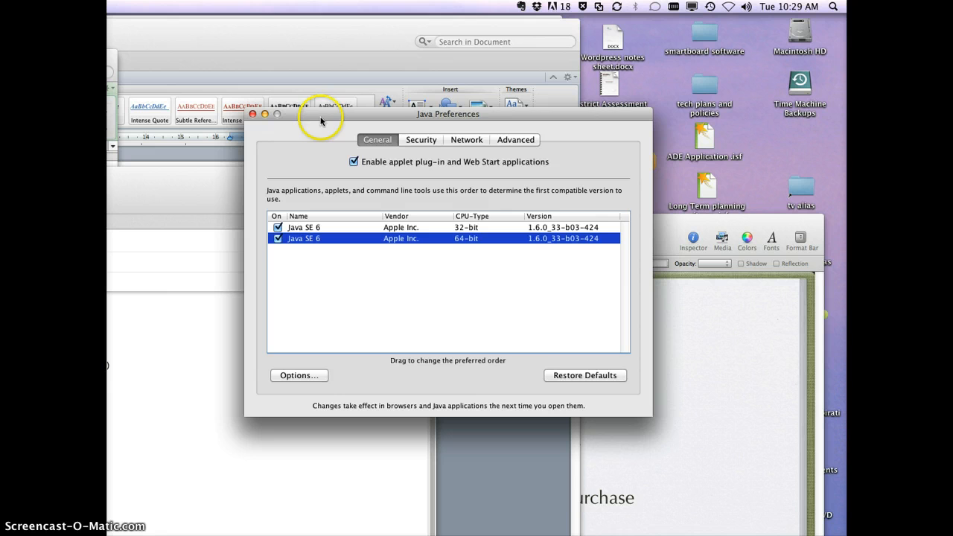